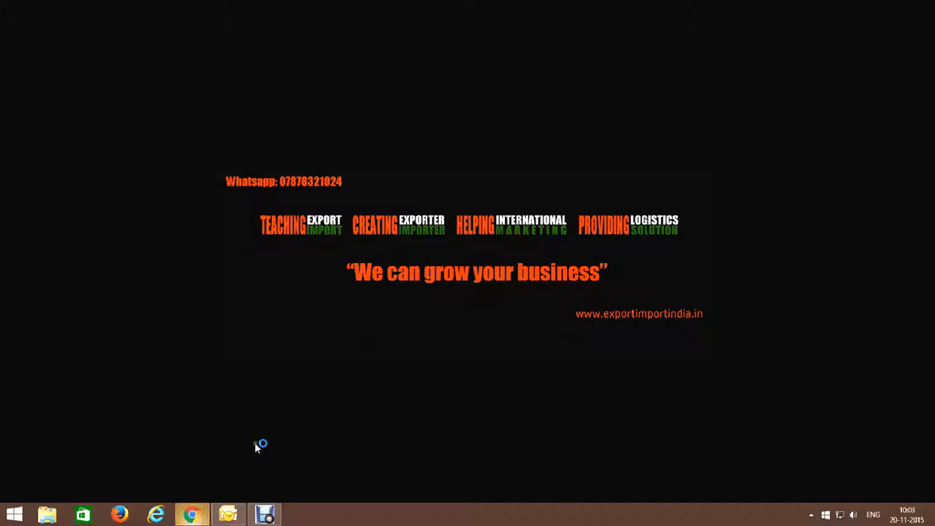
Launch Chrome from the taskbar to reach the Google home page
{"action": "left_click", "coordinate": [192, 514]}
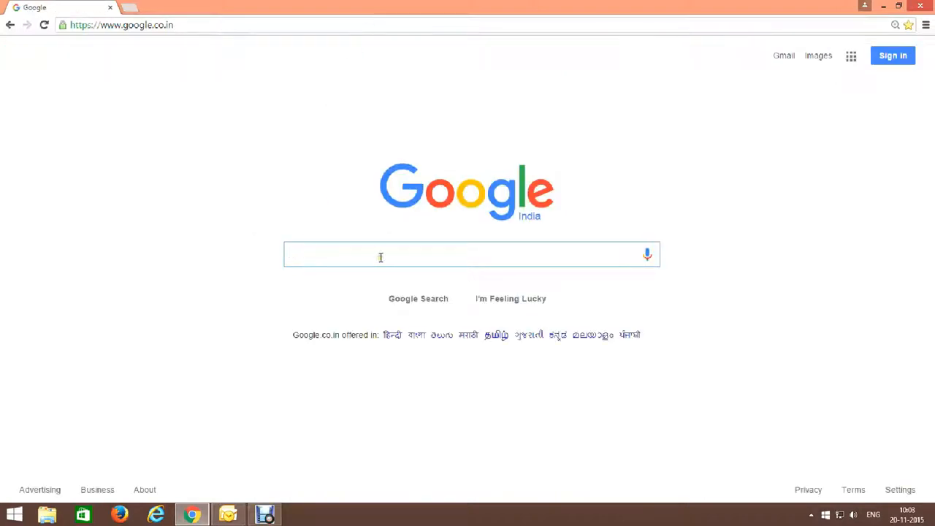
Search Google for 'Apeda'
{"action": "type", "text": "A"}
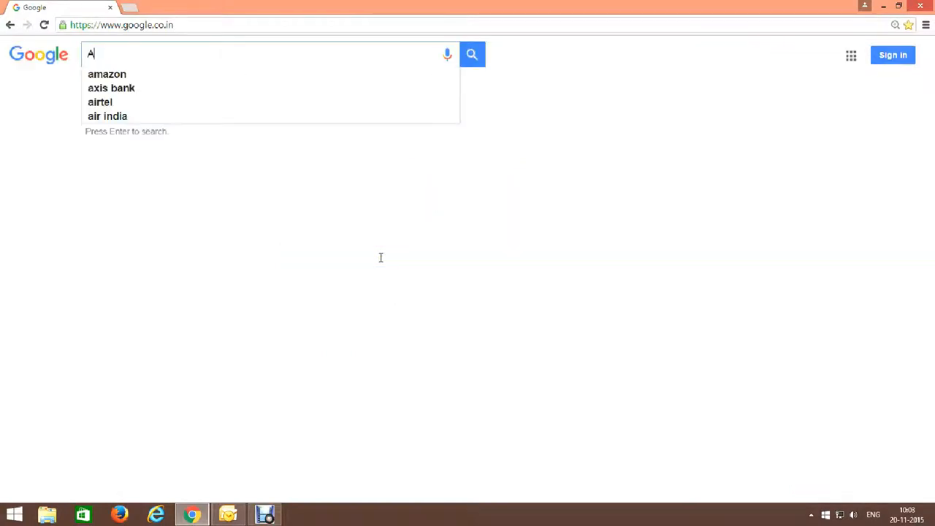
{"action": "type", "text": "peda"}
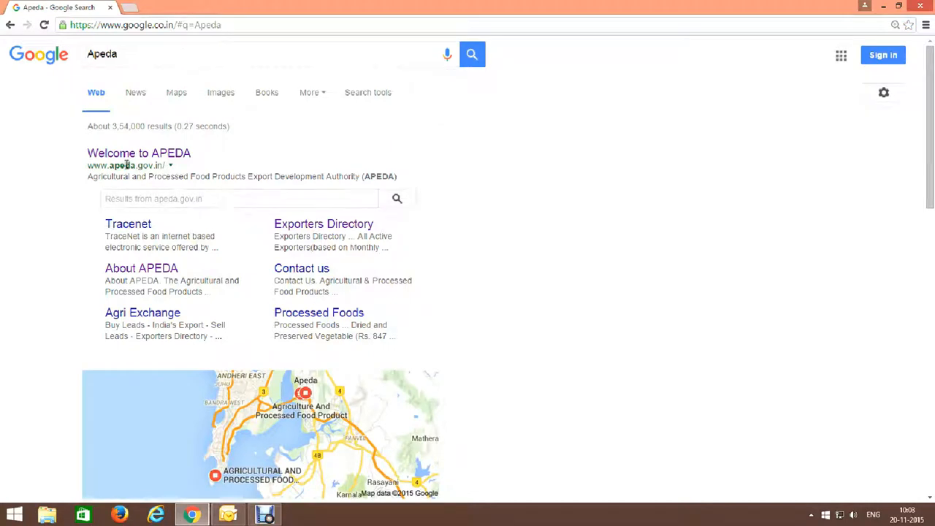
Go to the official APEDA site and its Exporter Directory page
{"action": "left_click", "coordinate": [139, 153]}
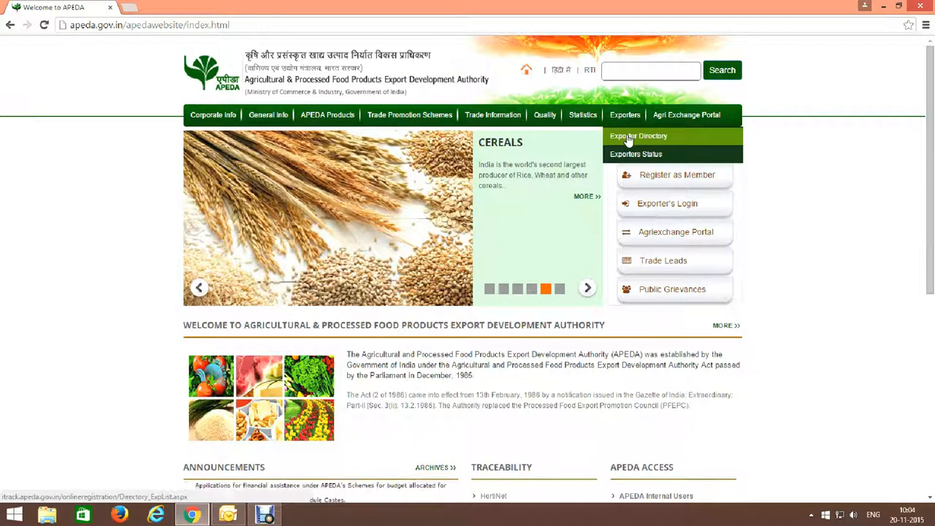
{"action": "left_click", "coordinate": [639, 136]}
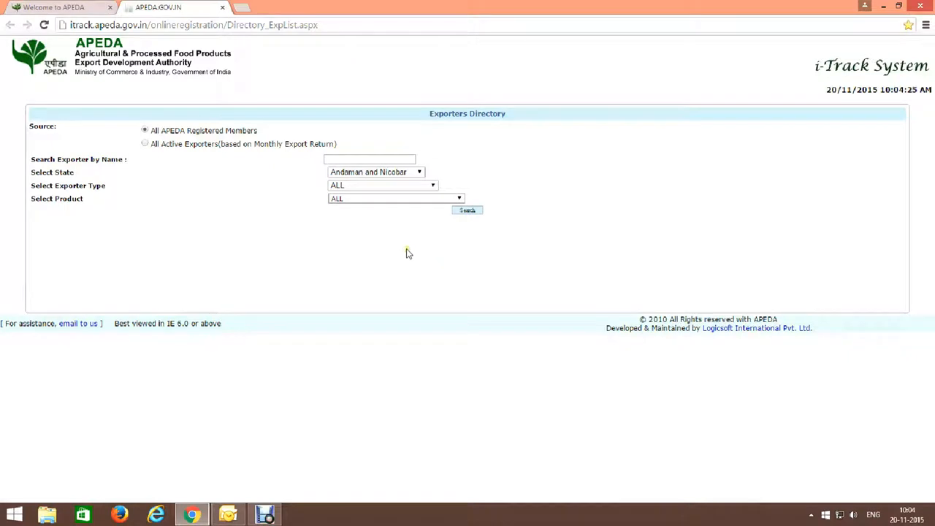
{"action": "mouse_move", "coordinate": [274, 181]}
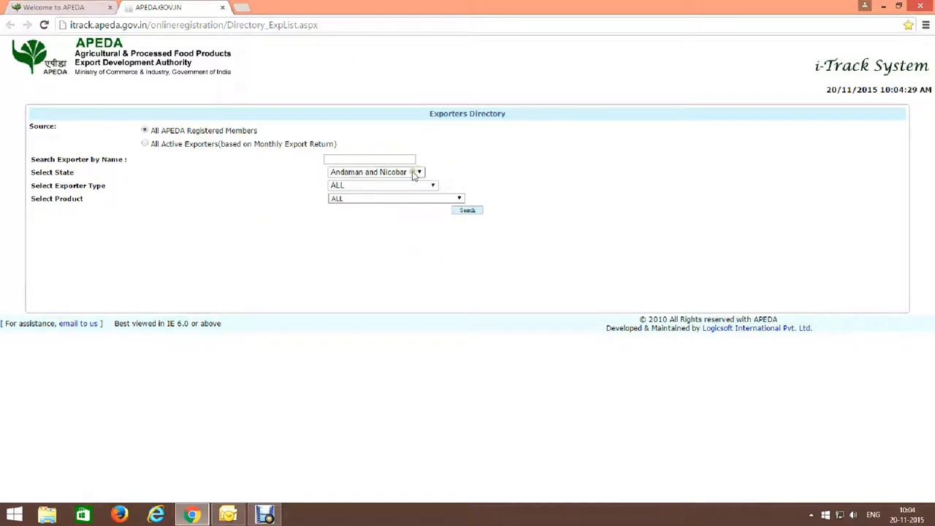
Choose Gujarat as the state and leave exporter type at ALL
{"action": "left_click", "coordinate": [419, 172]}
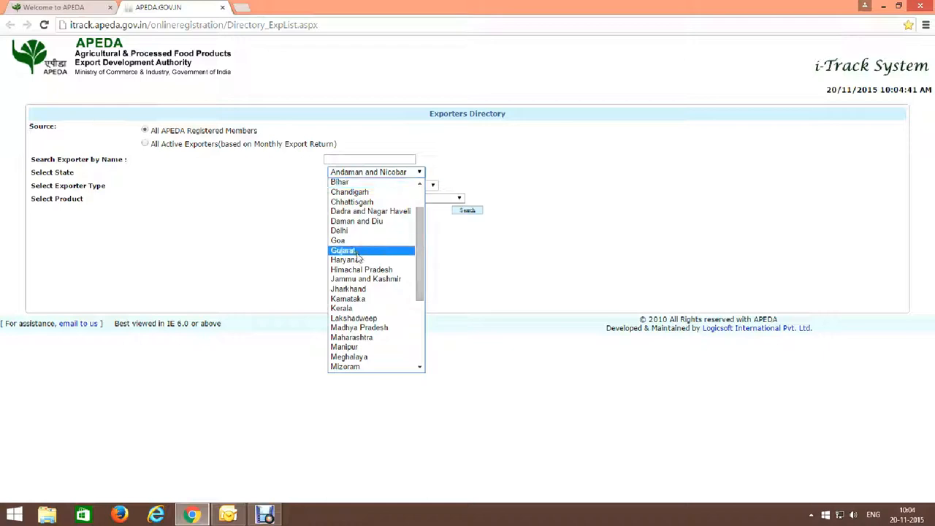
{"action": "left_click", "coordinate": [344, 250]}
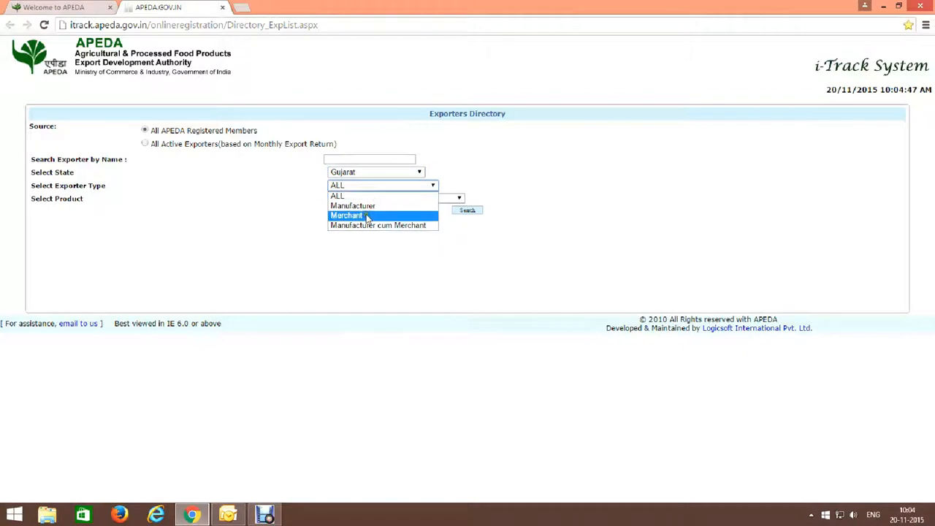
{"action": "mouse_move", "coordinate": [400, 225]}
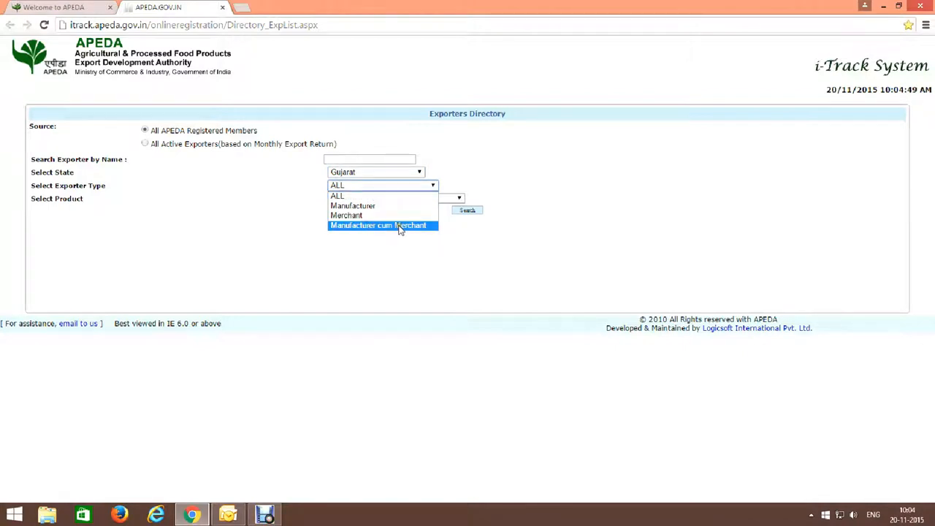
{"action": "mouse_move", "coordinate": [338, 196]}
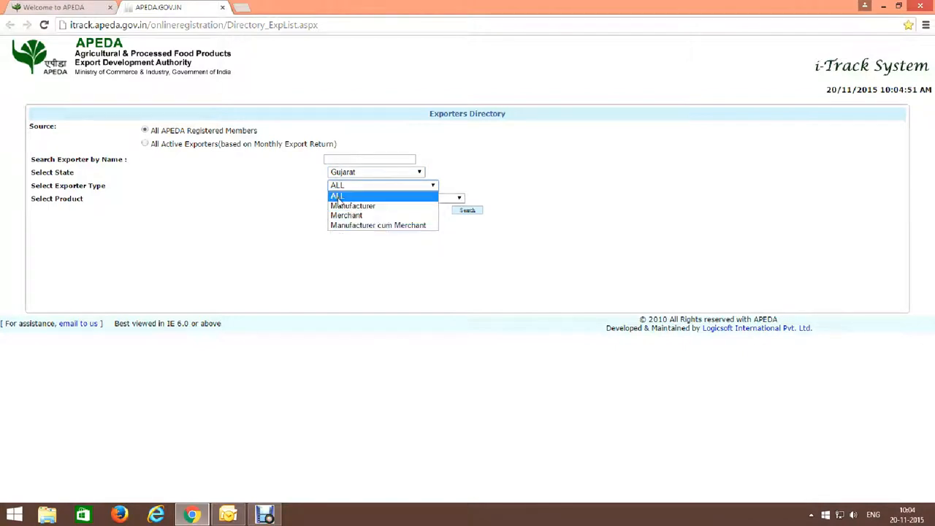
{"action": "left_click", "coordinate": [337, 195]}
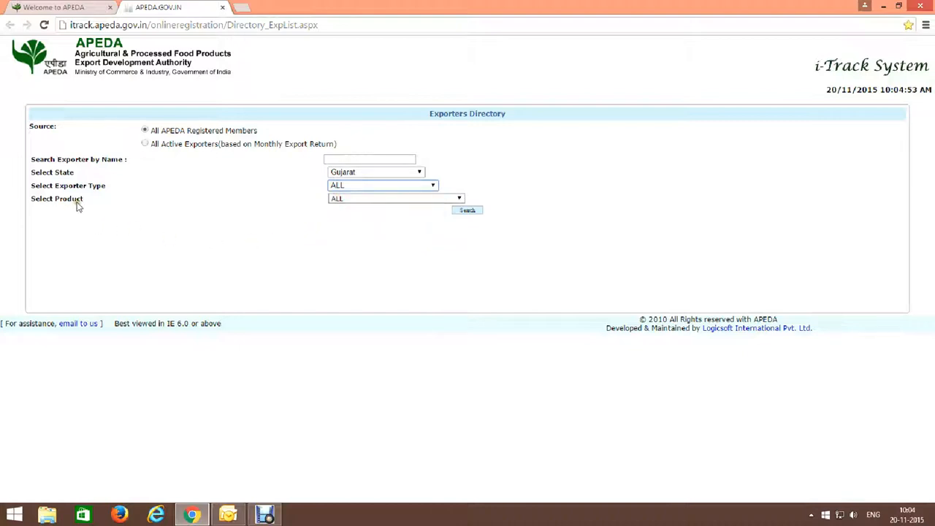
{"action": "left_click", "coordinate": [394, 198]}
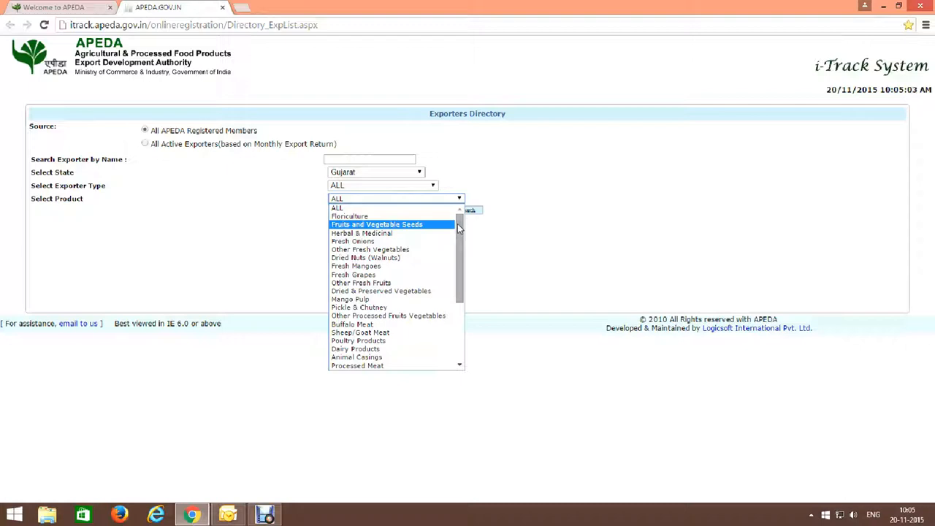
{"action": "scroll", "scroll_direction": "down", "scroll_amount": 3}
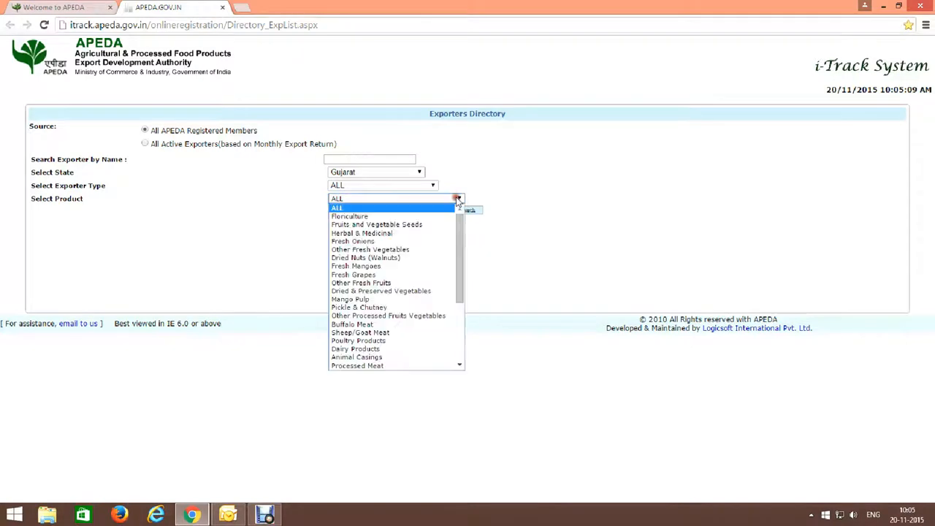
{"action": "mouse_move", "coordinate": [387, 238]}
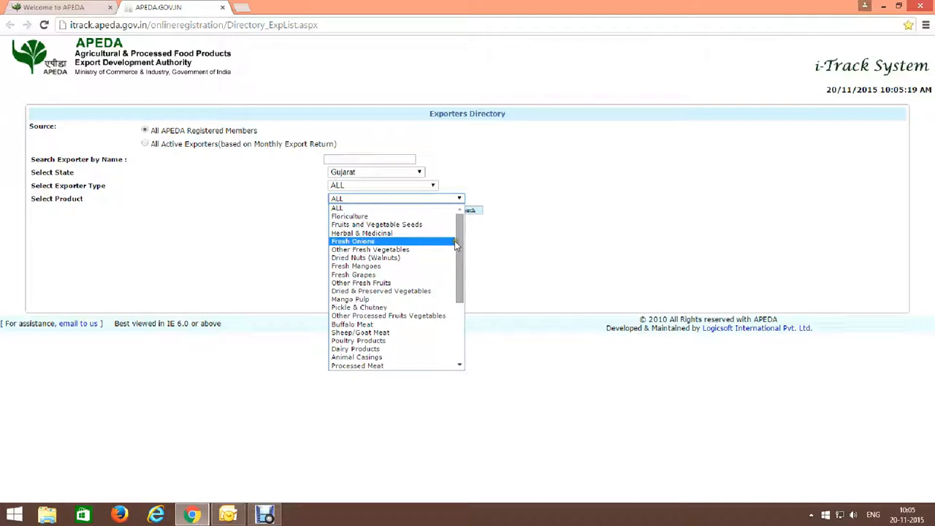
{"action": "mouse_move", "coordinate": [354, 208]}
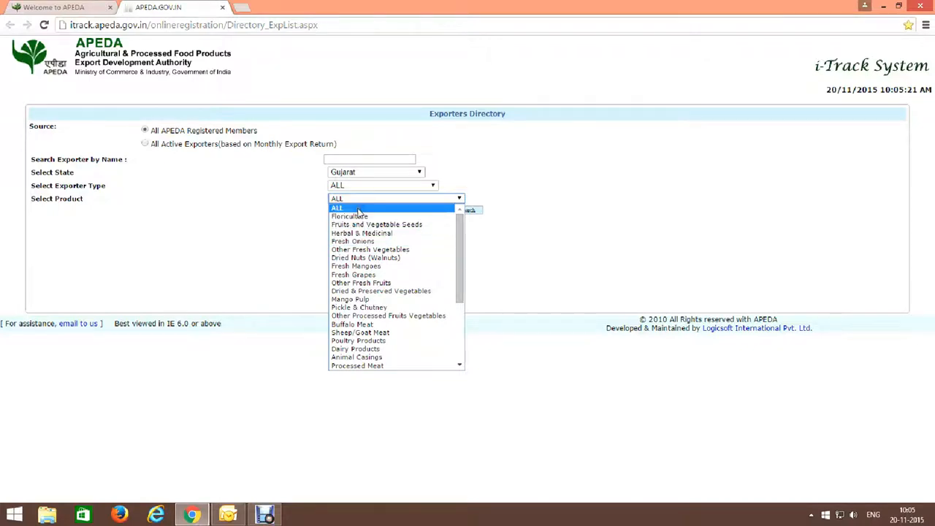
{"action": "left_click", "coordinate": [337, 208]}
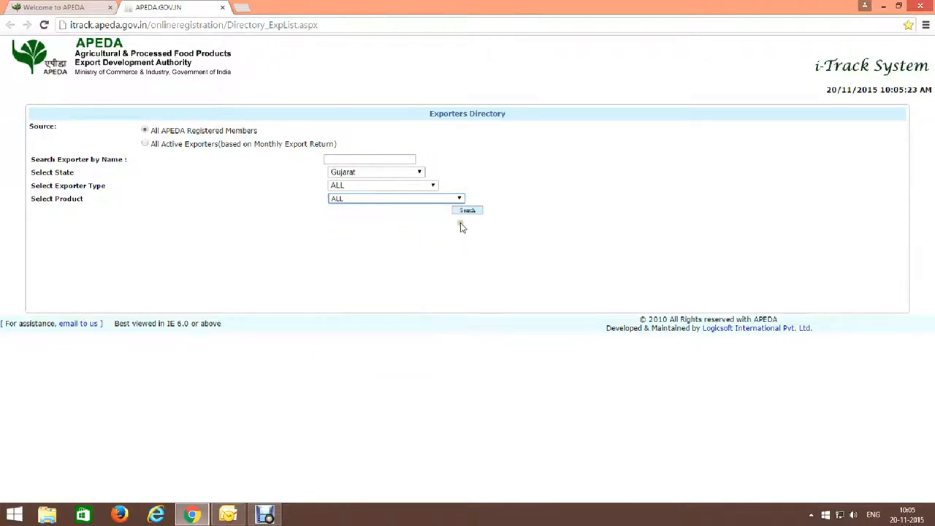
{"action": "left_click", "coordinate": [467, 210]}
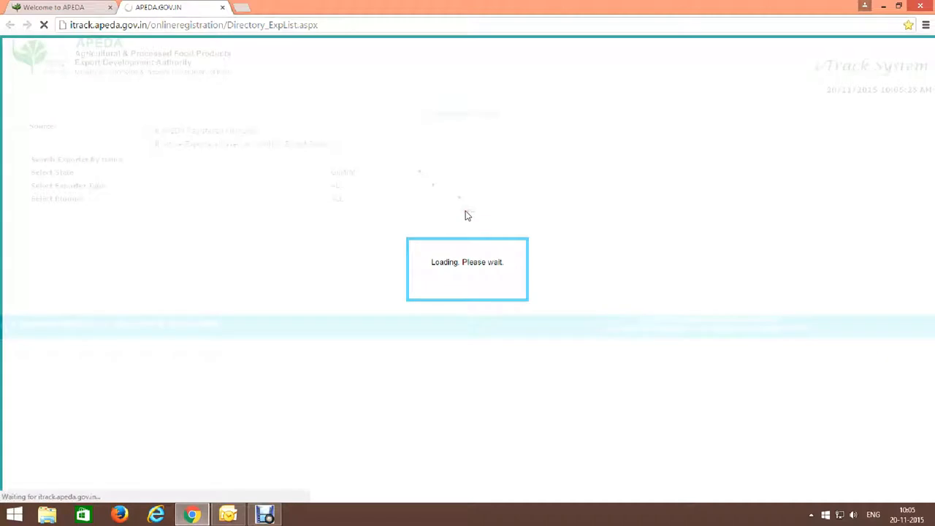
{"action": "left_click", "coordinate": [463, 212]}
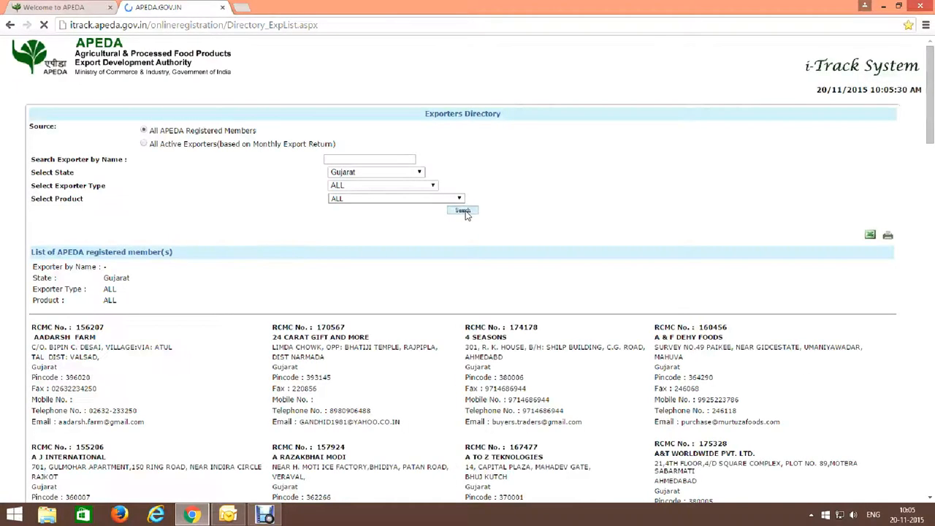
{"action": "left_click", "coordinate": [462, 210]}
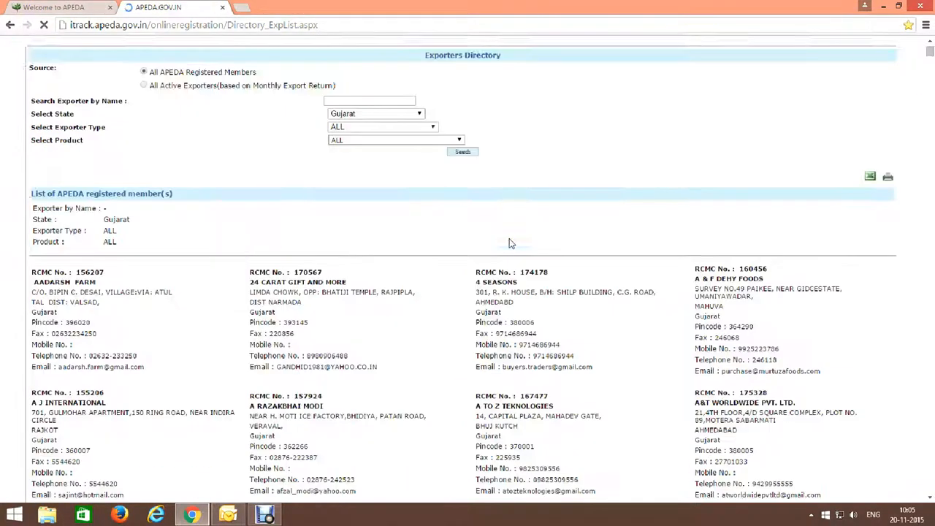
{"action": "scroll", "scroll_direction": "down", "scroll_amount": 3}
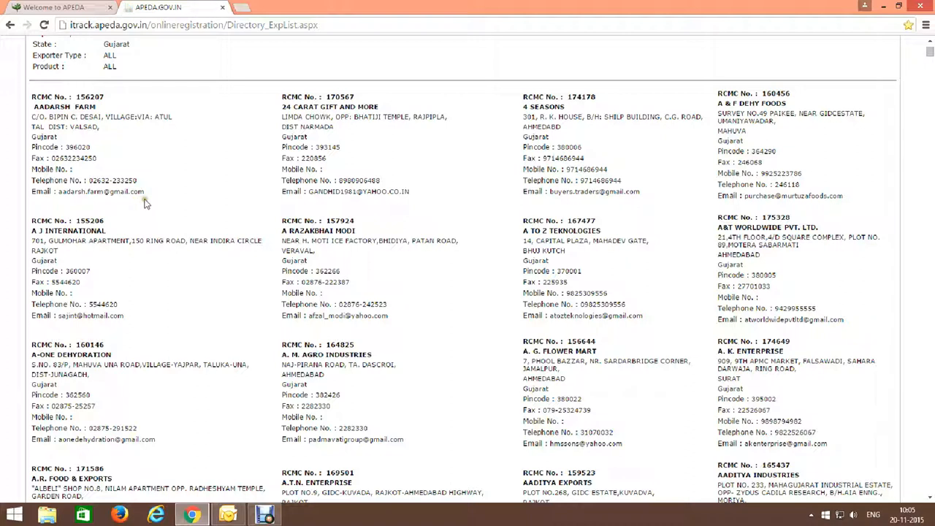
{"action": "mouse_move", "coordinate": [614, 174]}
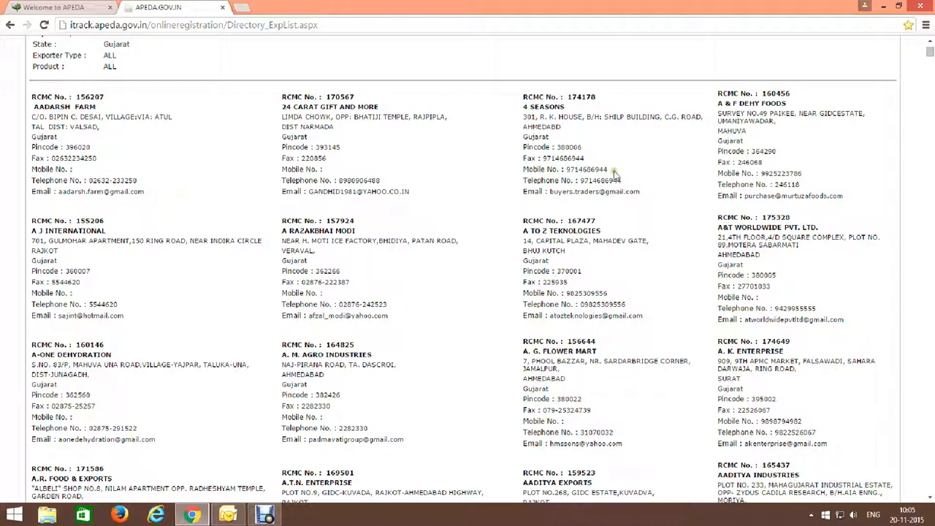
{"action": "double_click", "coordinate": [577, 169]}
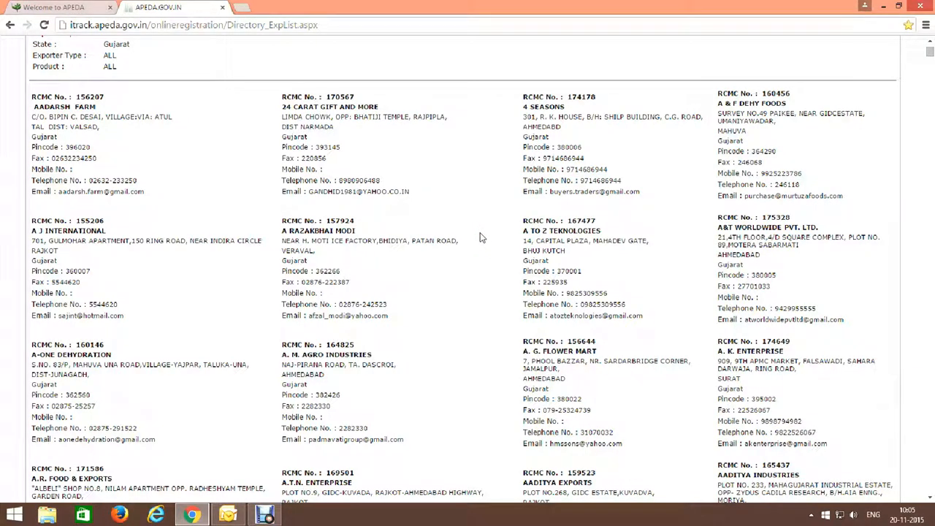
{"action": "scroll", "scroll_direction": "down", "scroll_amount": 3}
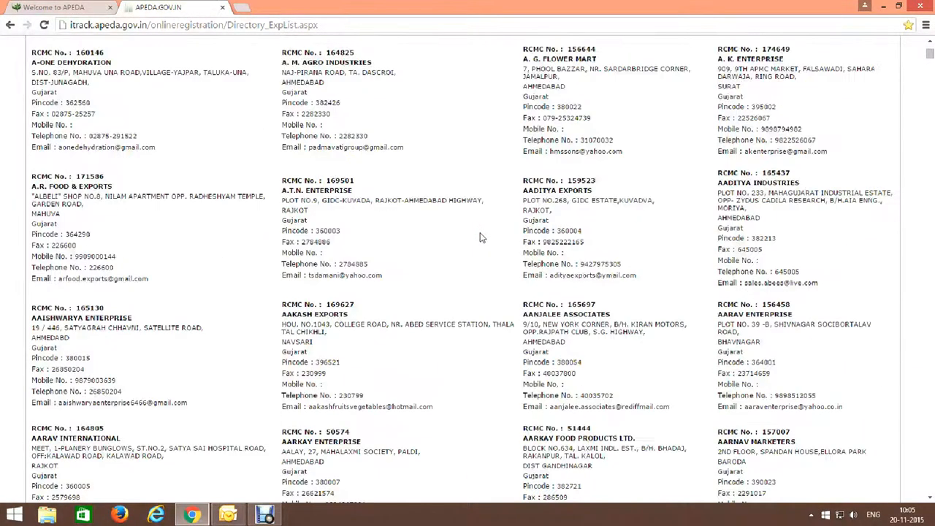
{"action": "scroll", "scroll_direction": "down", "scroll_amount": 3}
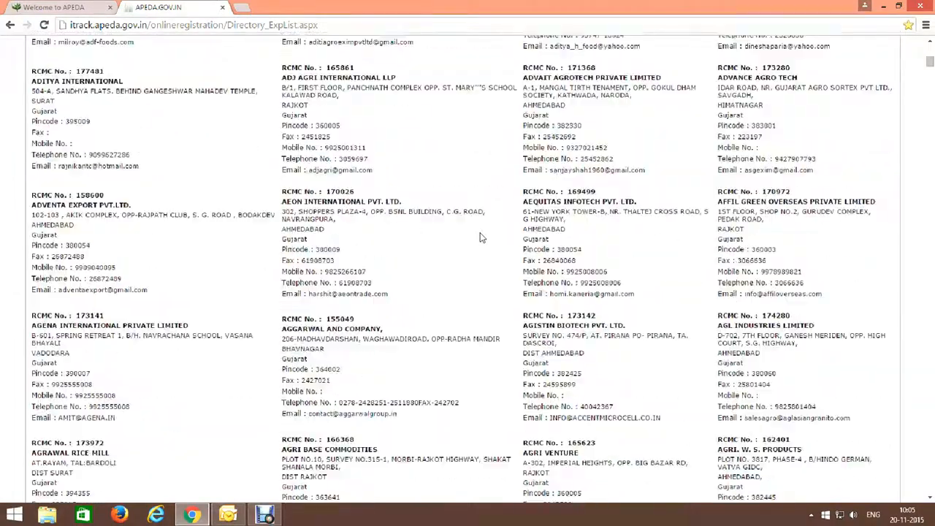
{"action": "scroll", "scroll_direction": "down", "scroll_amount": 3}
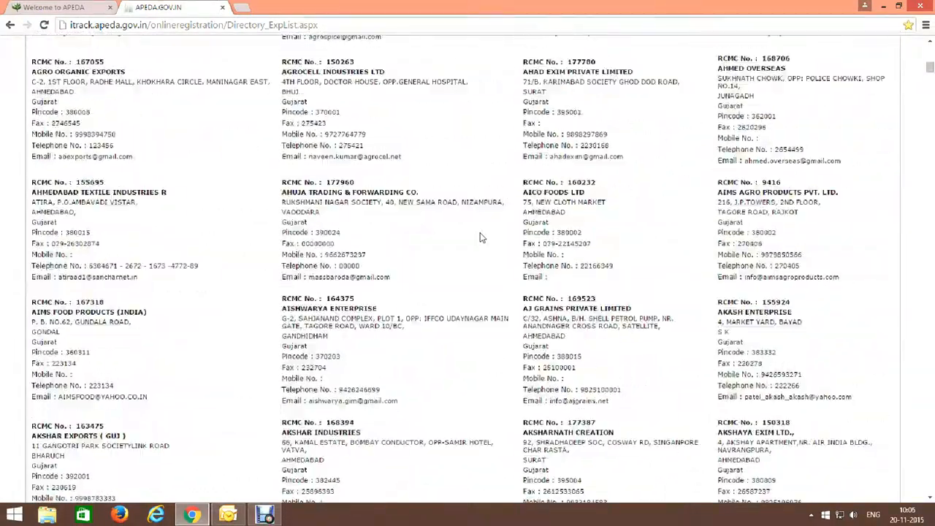
{"action": "scroll", "scroll_direction": "down", "scroll_amount": 3}
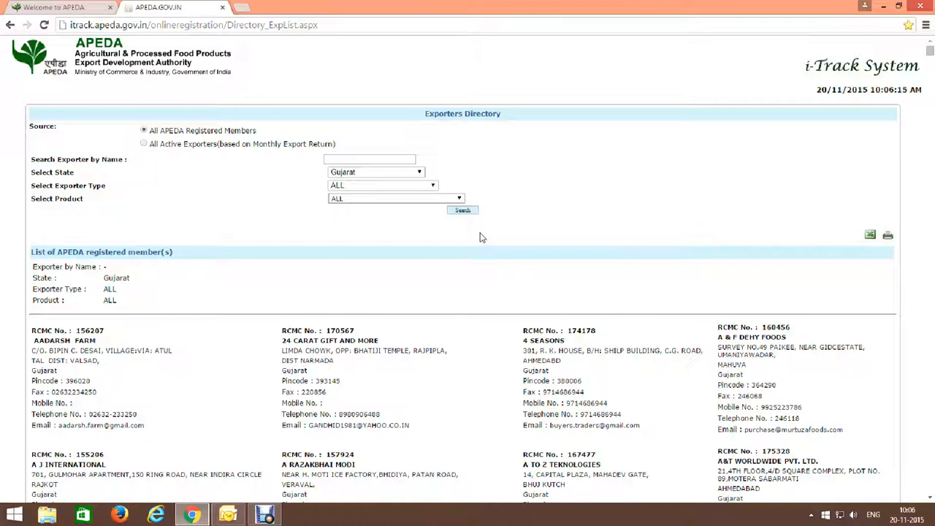
{"action": "scroll", "scroll_direction": "down", "scroll_amount": 3}
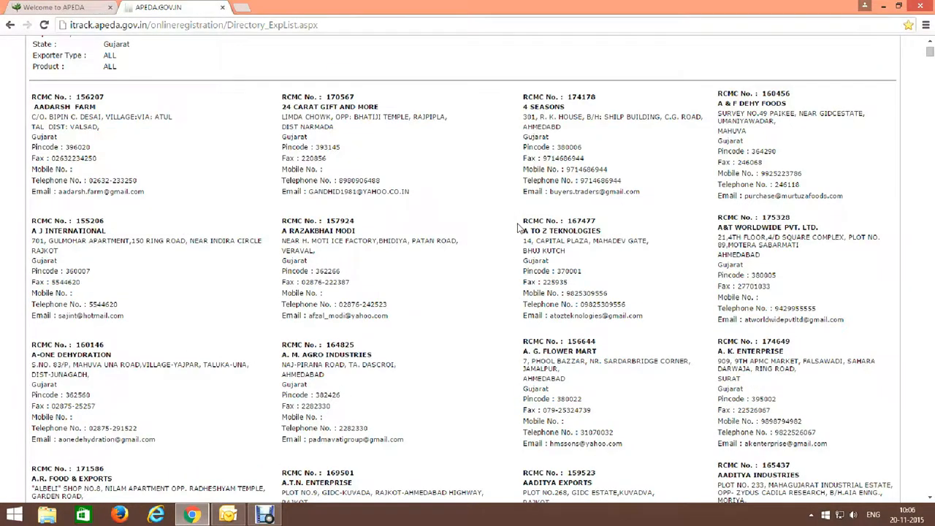
{"action": "scroll", "scroll_direction": "down", "scroll_amount": 3}
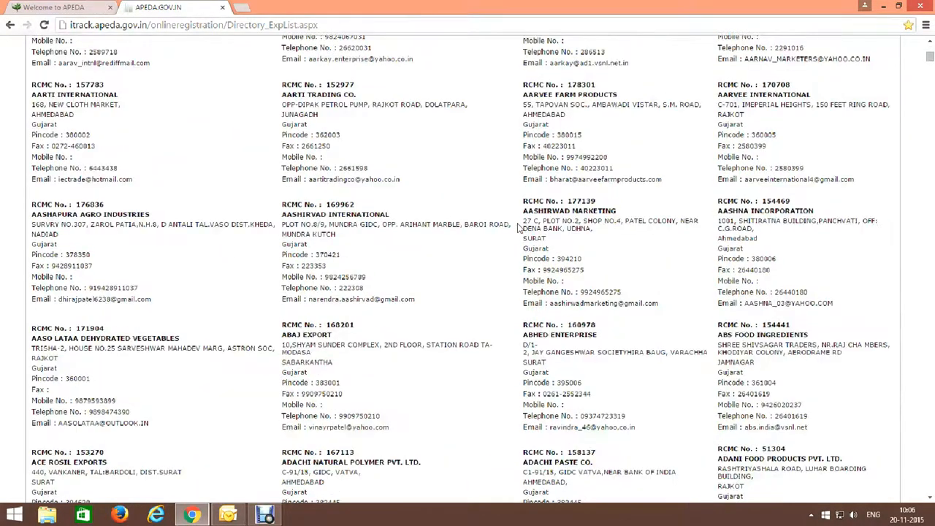
{"action": "scroll", "scroll_direction": "down", "scroll_amount": 3}
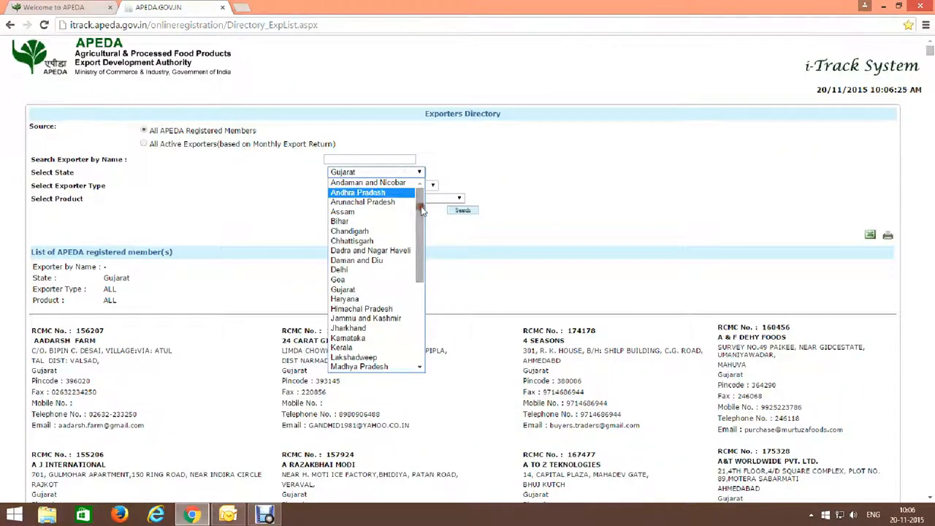
{"action": "mouse_move", "coordinate": [372, 318]}
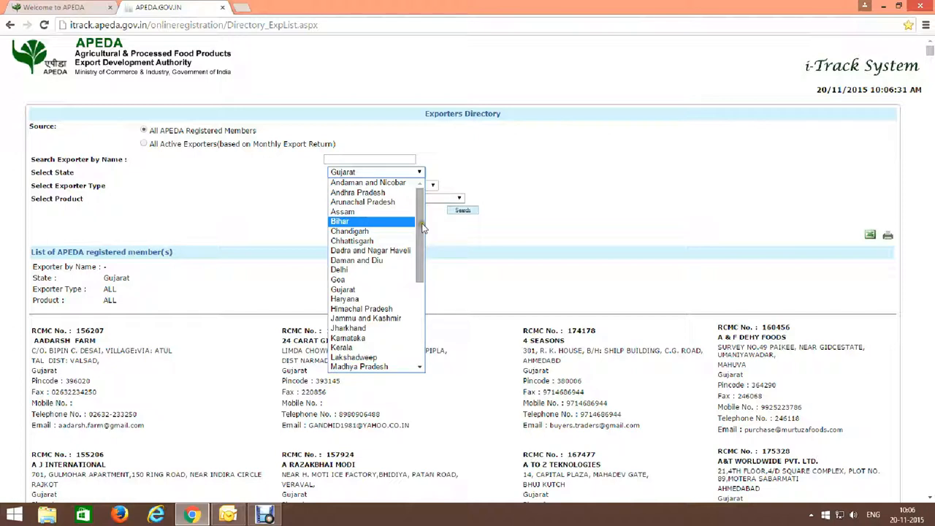
Select Assam as the state and run the exporter search
{"action": "left_click", "coordinate": [343, 211]}
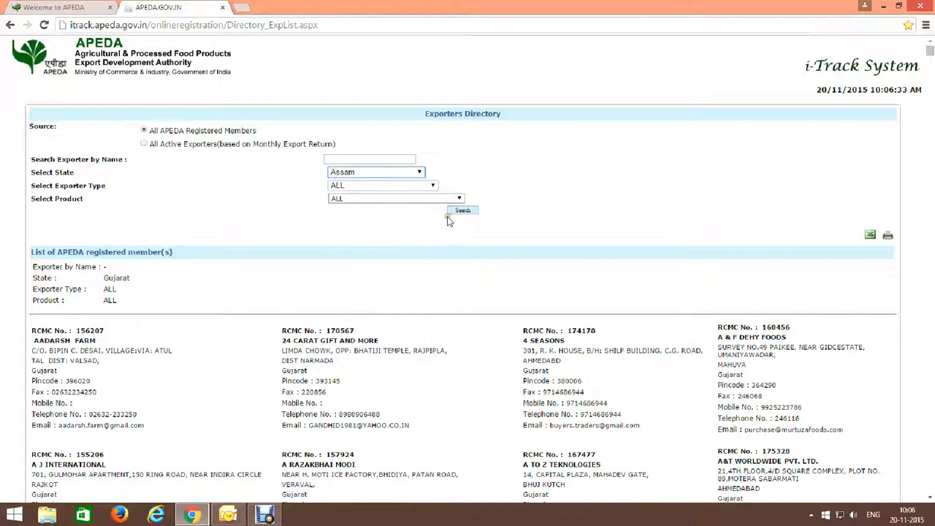
{"action": "left_click", "coordinate": [462, 210]}
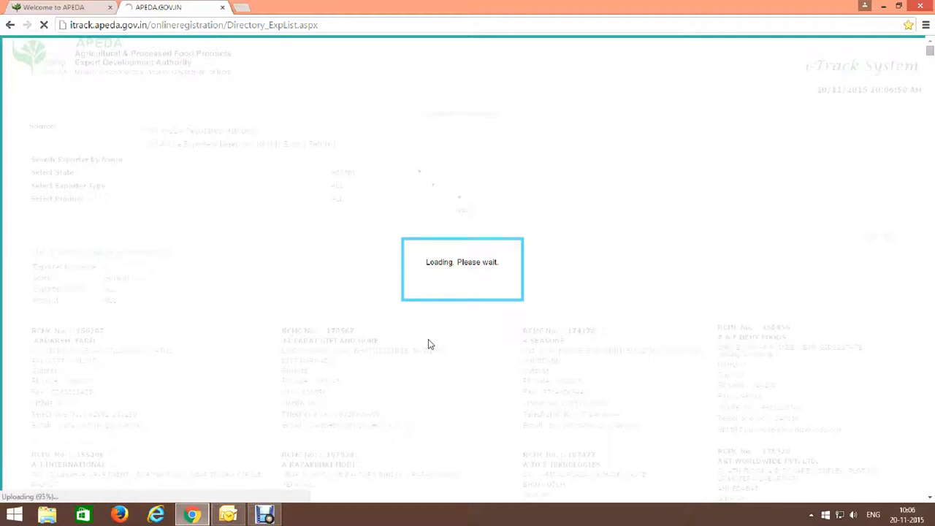
{"action": "mouse_move", "coordinate": [445, 376]}
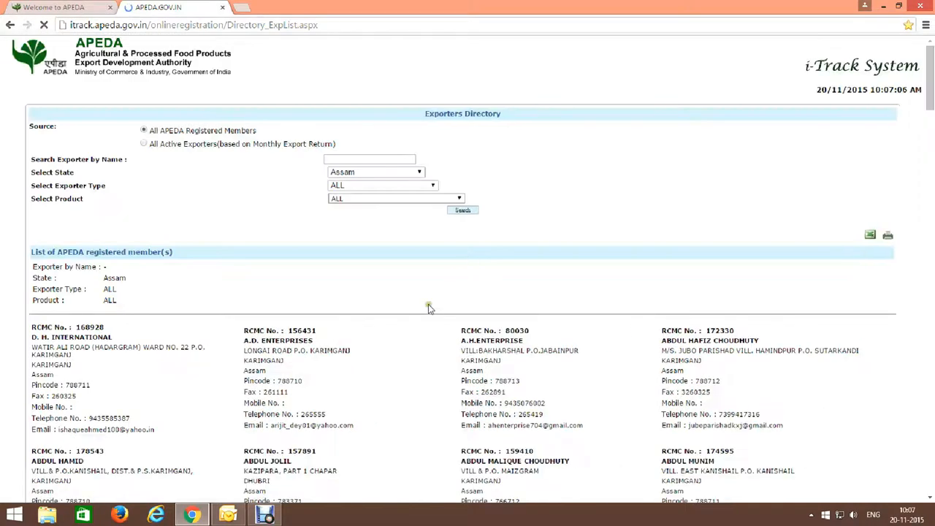
Scroll through the Assam exporter listings with RCMC numbers and contacts
{"action": "scroll", "scroll_direction": "down", "scroll_amount": 3}
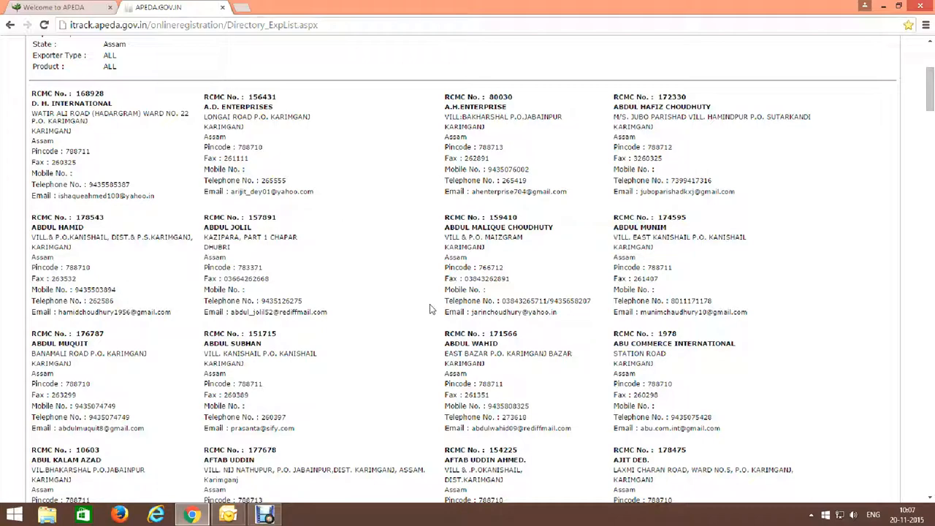
{"action": "mouse_move", "coordinate": [405, 255]}
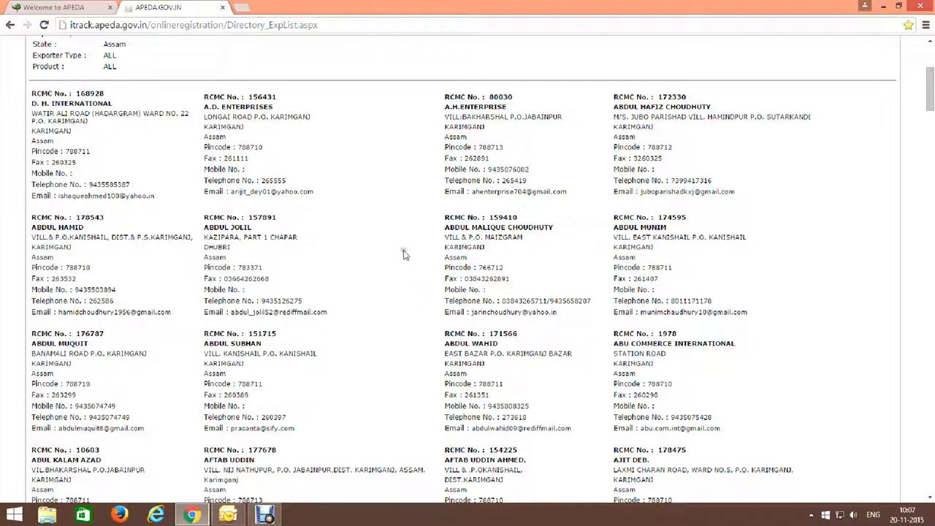
{"action": "mouse_move", "coordinate": [224, 169]}
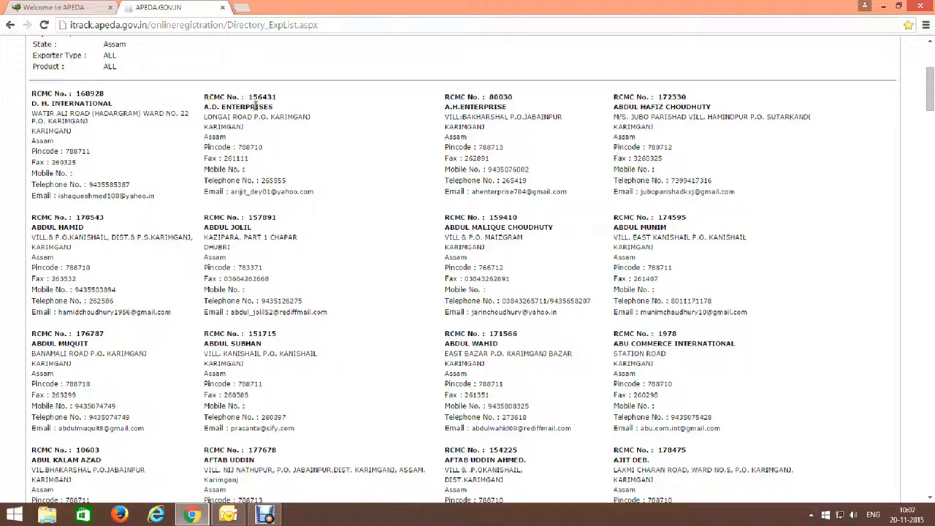
{"action": "mouse_move", "coordinate": [261, 138]}
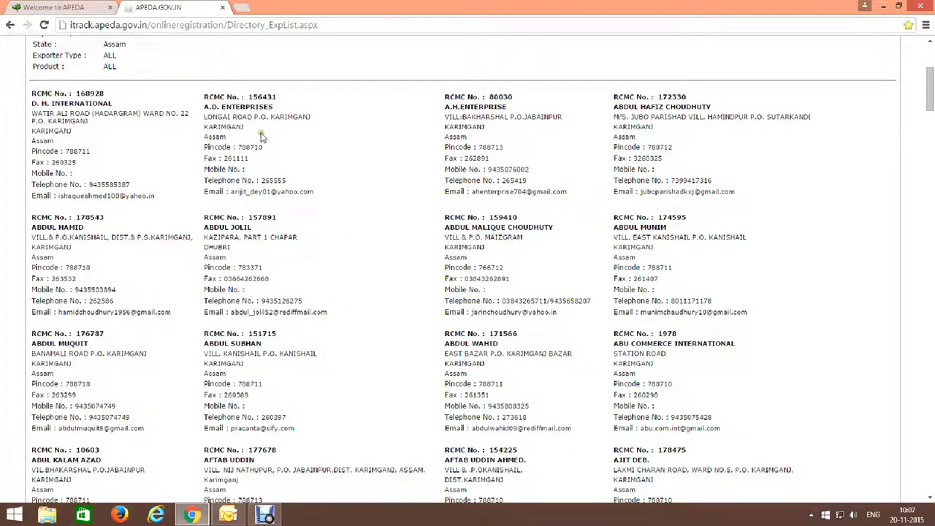
{"action": "mouse_move", "coordinate": [340, 246]}
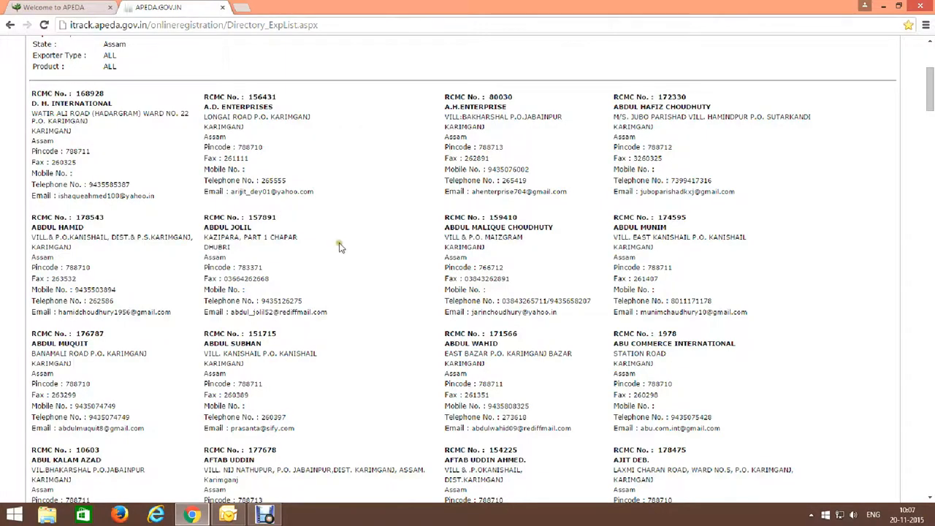
{"action": "scroll", "scroll_direction": "down", "scroll_amount": 3}
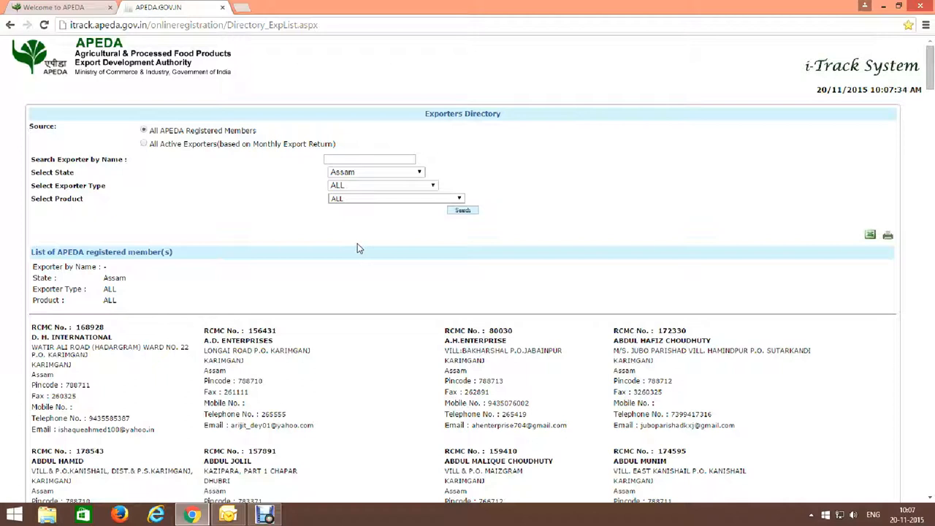
{"action": "mouse_move", "coordinate": [675, 97]}
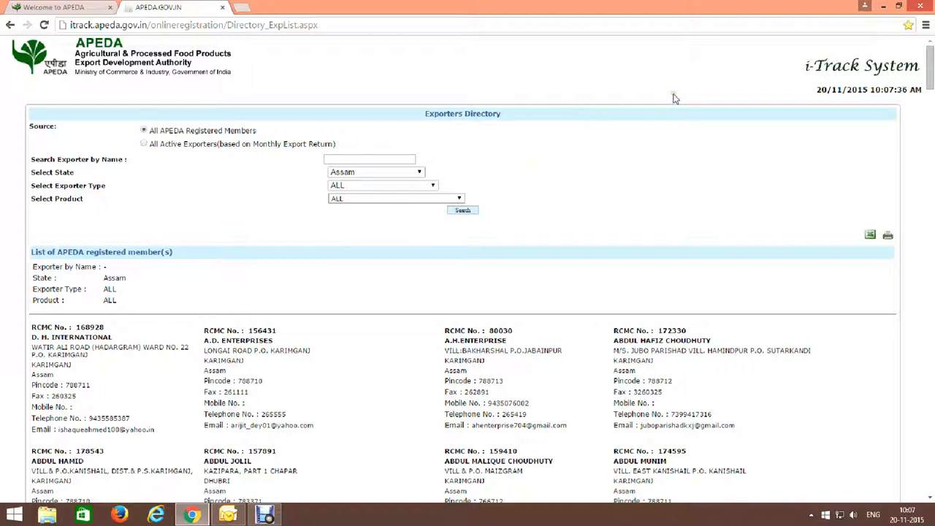